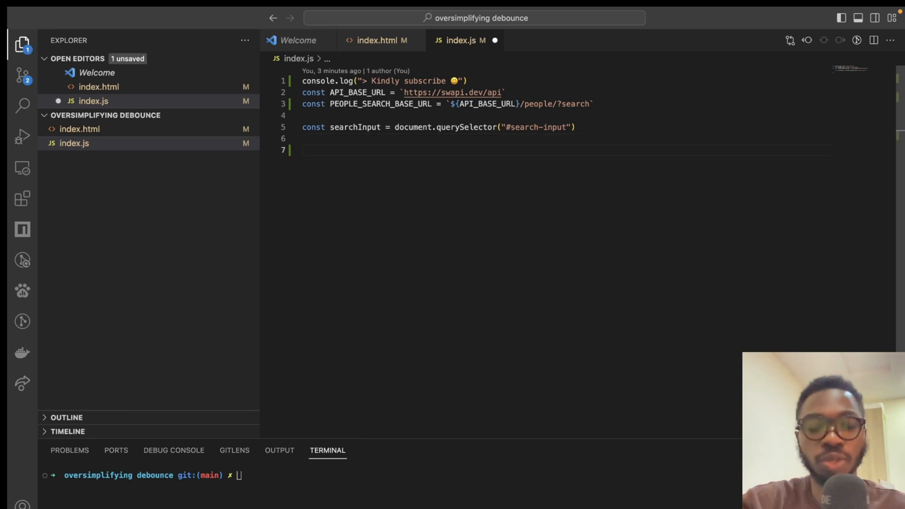
# - Attach a "keyup" listener to searchInput with an arrow callback taking e
pyautogui.write('searchInput')
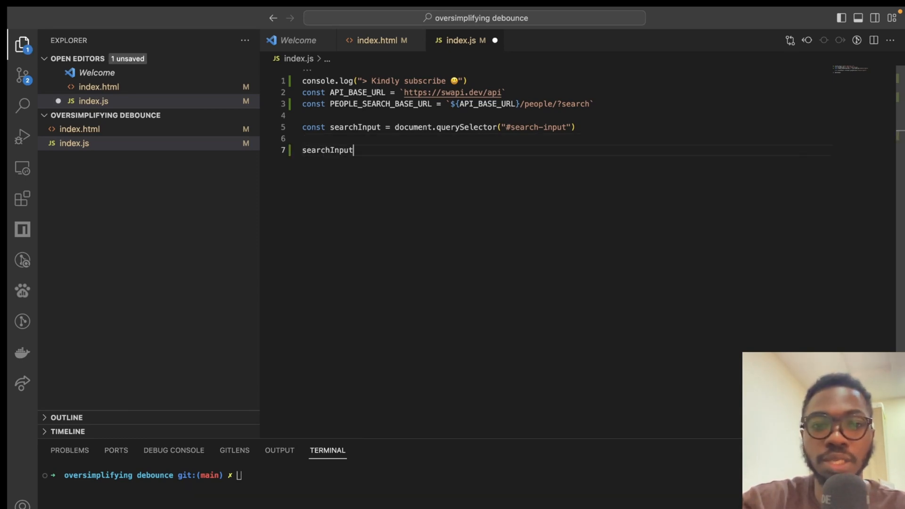
pyautogui.write('.addEventListener(')
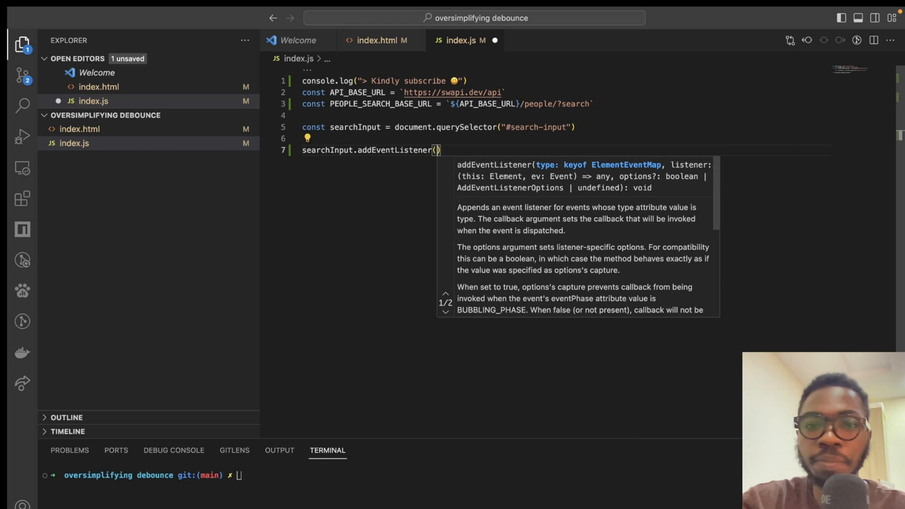
pyautogui.write('"keyup"')
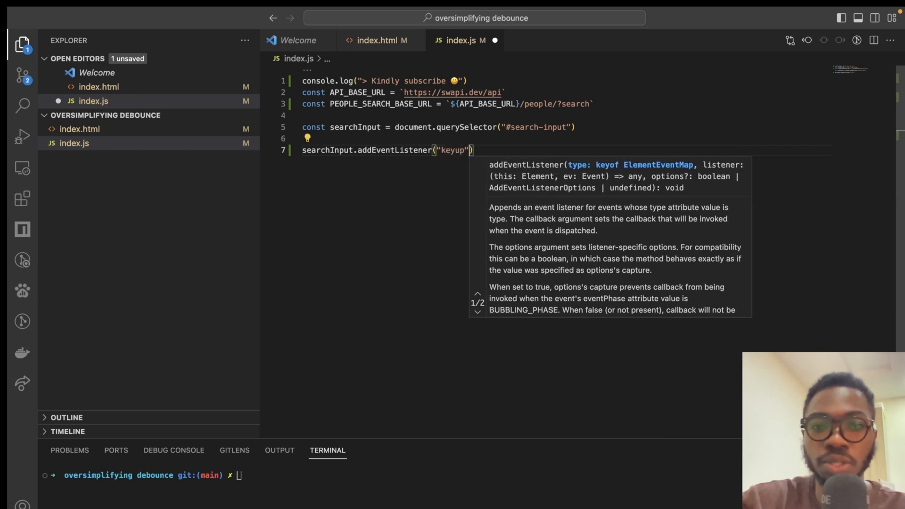
pyautogui.write(', () =>')
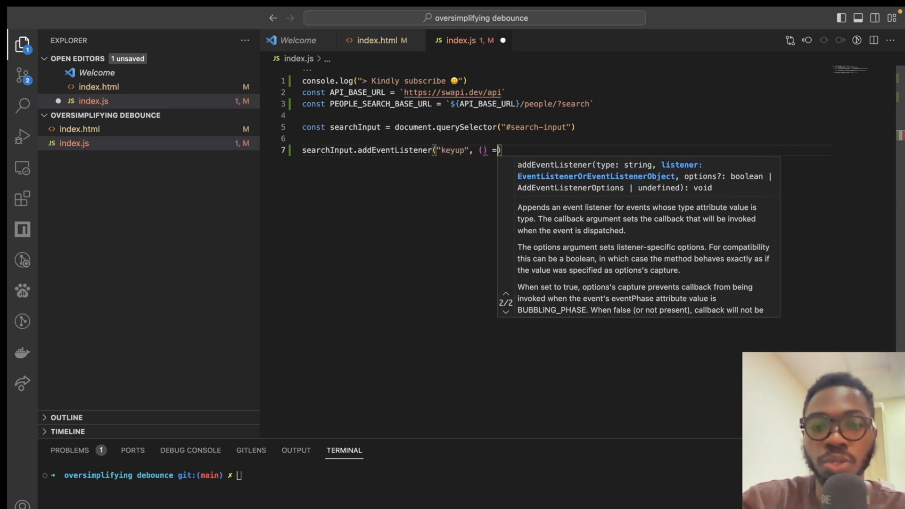
pyautogui.write('{')
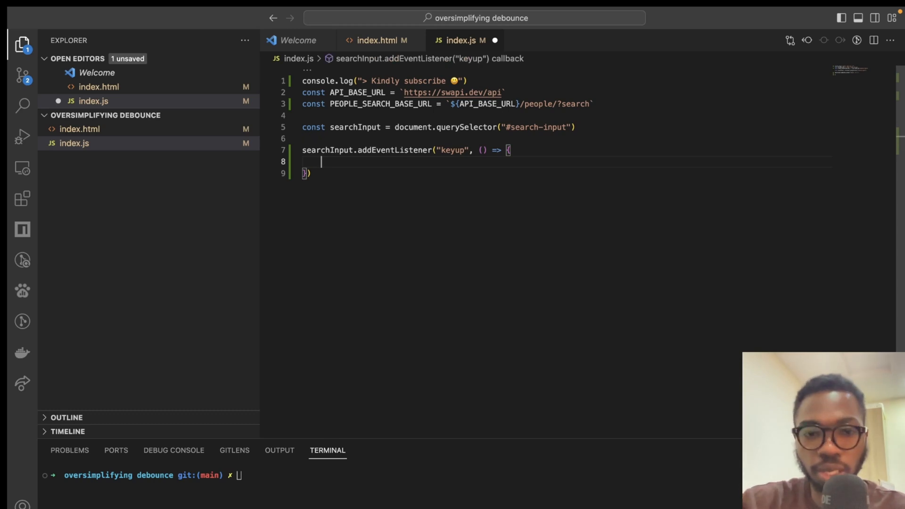
pyautogui.write('e')
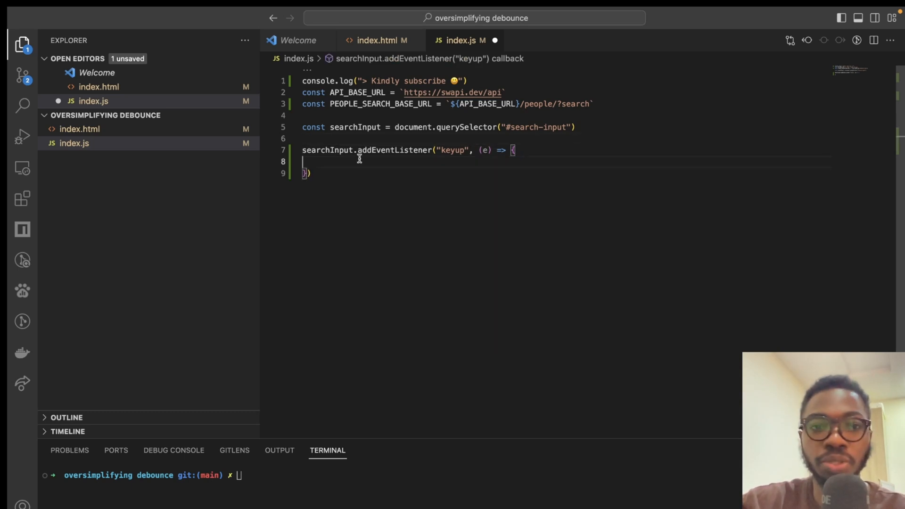
# - Inside the callback, store e.target.value in const searchInputValue and log it
pyautogui.write('const')
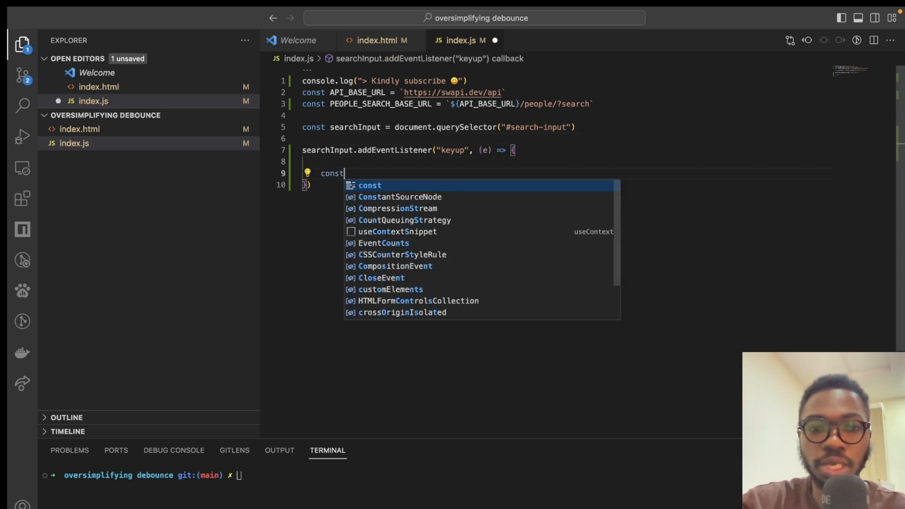
pyautogui.write('searchInputValue =')
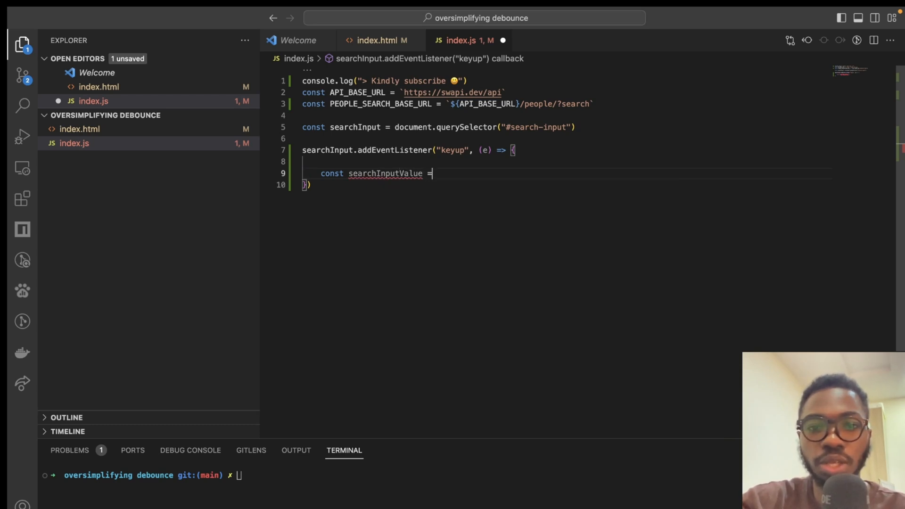
pyautogui.write('e.target.value')
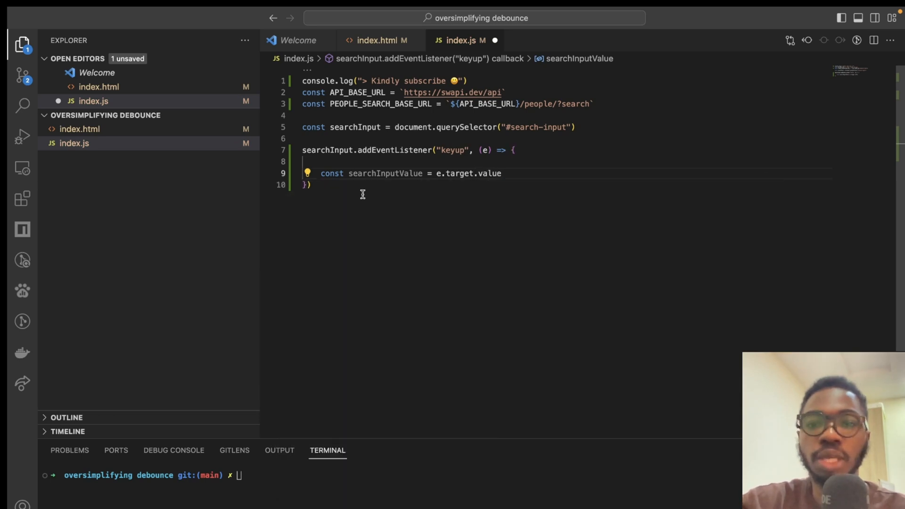
pyautogui.write('conso')
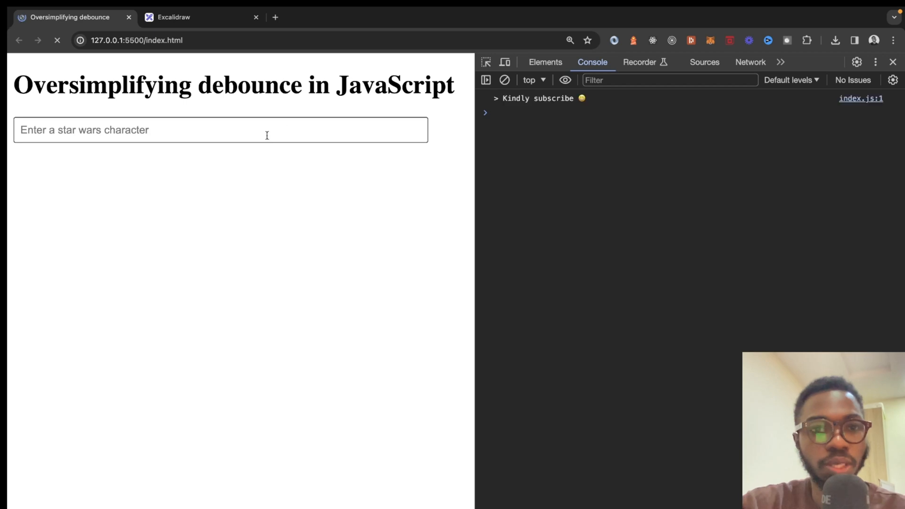
# - Type 'Luke Skyewalker' in the search box and select one of the per-keystroke log entries
pyautogui.write('L')
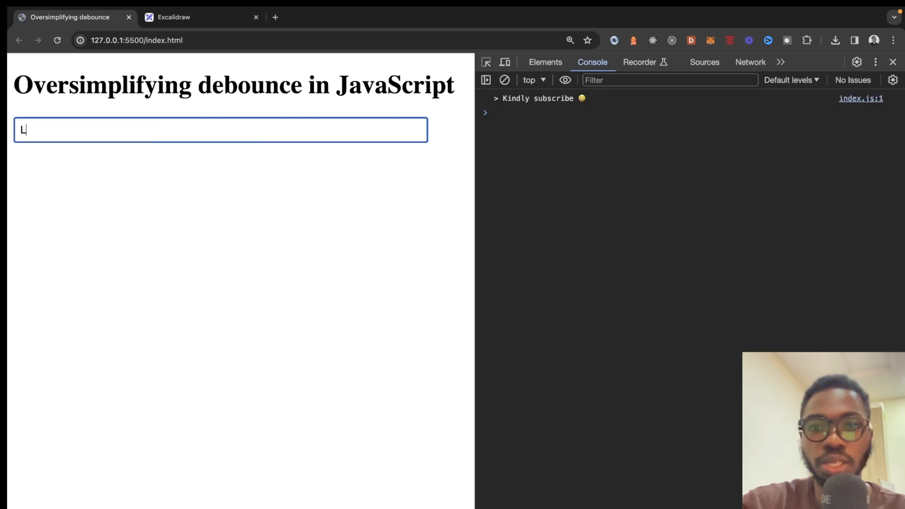
pyautogui.write('uke Skye')
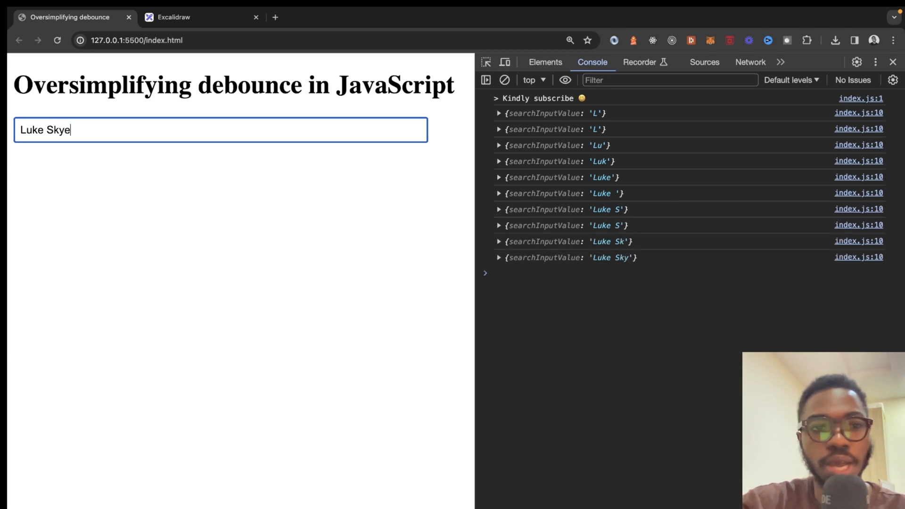
pyautogui.write('walker')
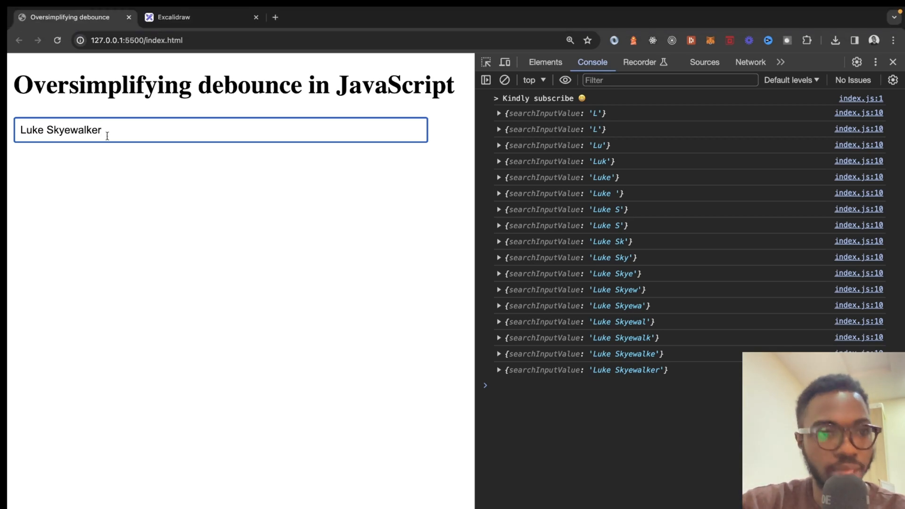
pyautogui.click(566, 225)
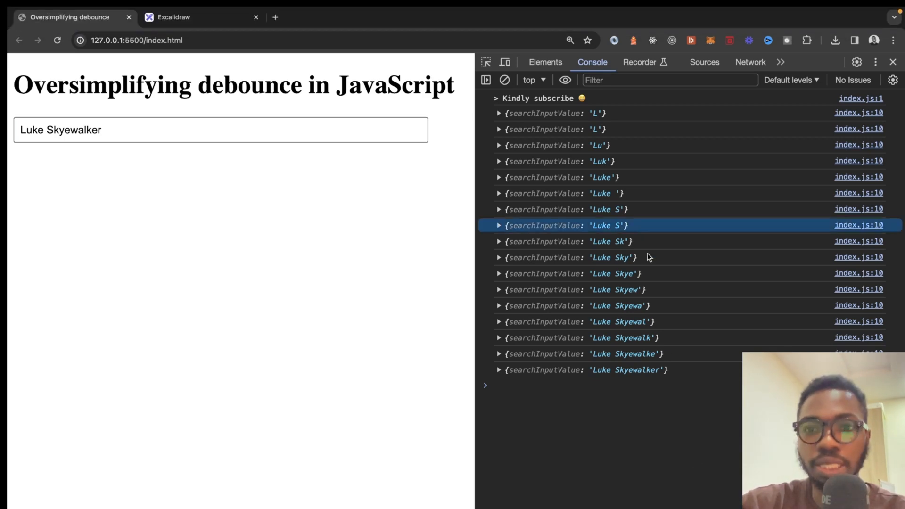
pyautogui.moveTo(653, 291)
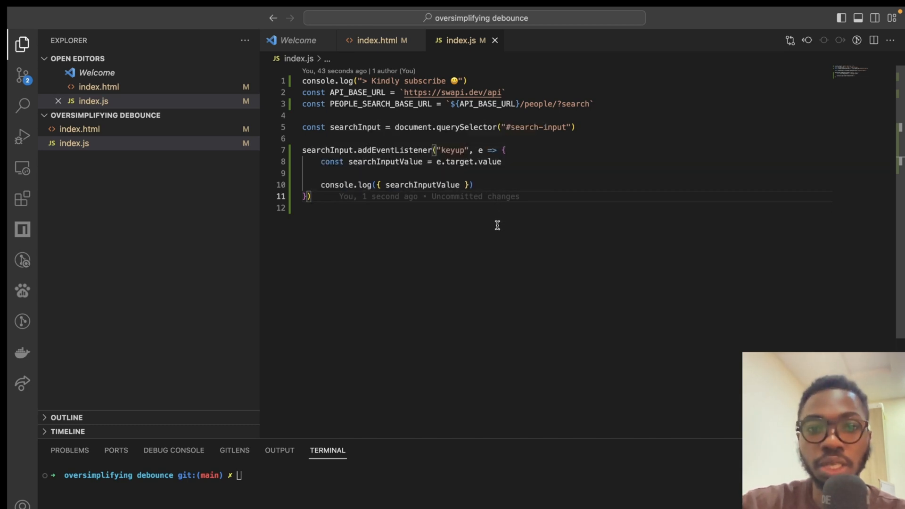
# - Wrap the console.log of searchInputValue in a setTimeout(() => { }) callback
pyautogui.doubleClick(422, 185)
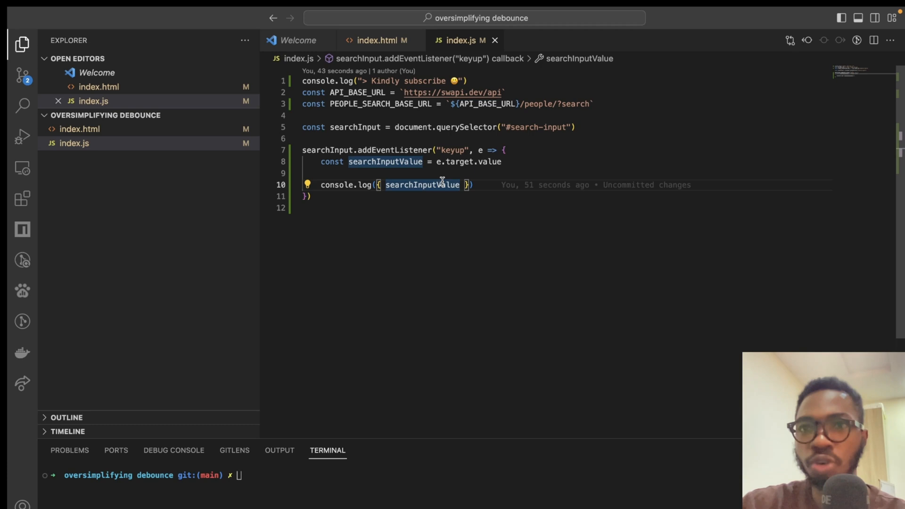
pyautogui.write('s')
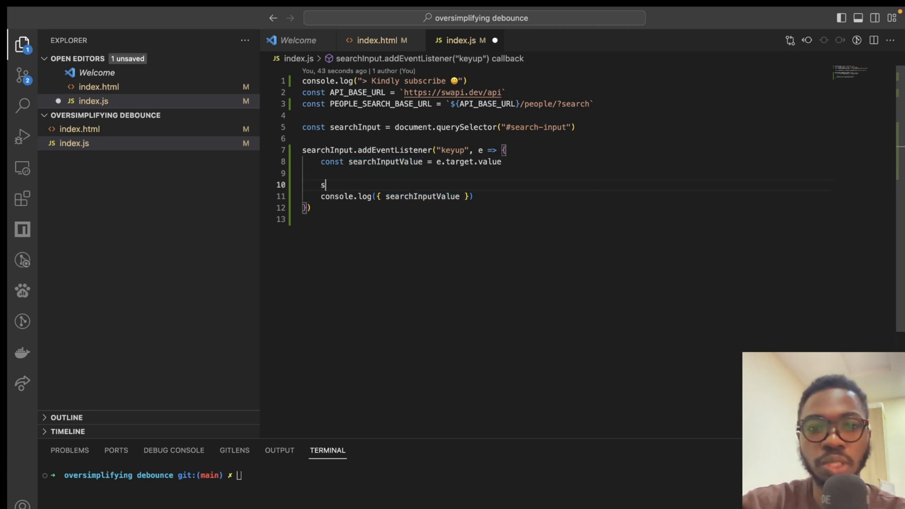
pyautogui.write('etTimeout')
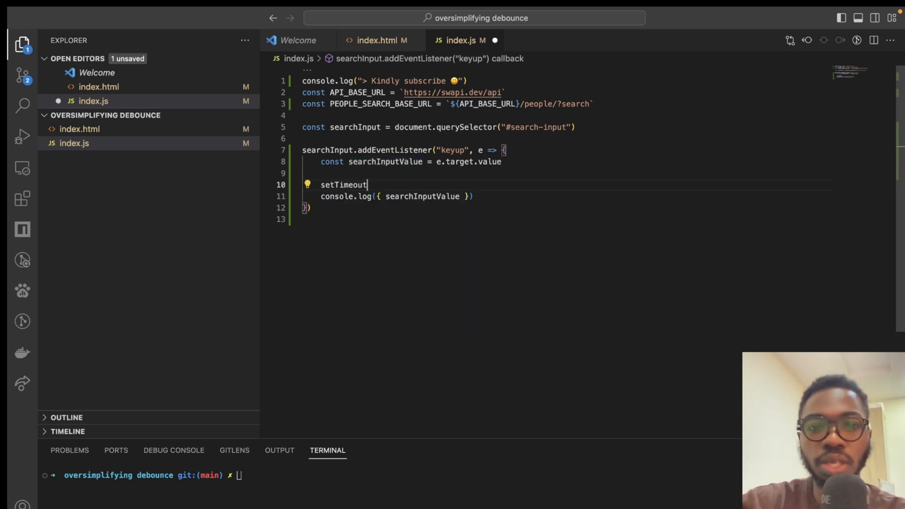
pyautogui.write('() => {')
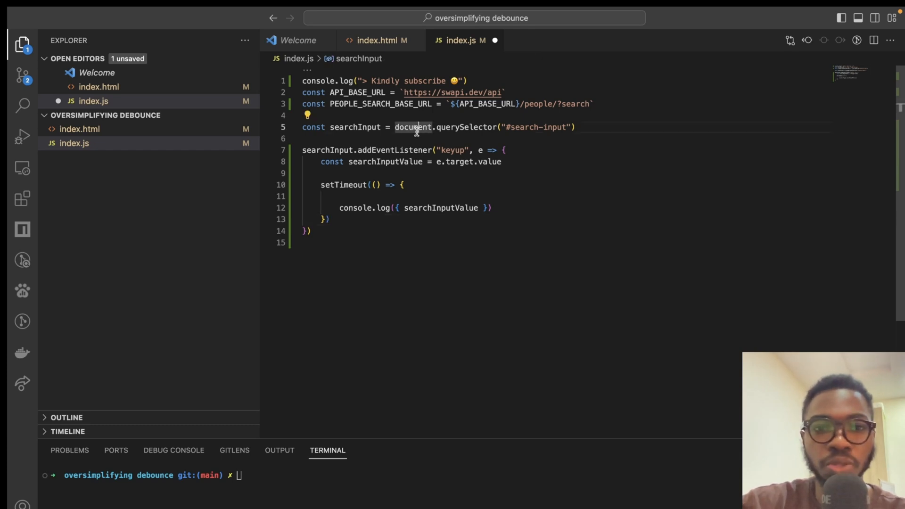
# - Declare const DELAY = 1_000 // ms above the keyup listener
pyautogui.write('const')
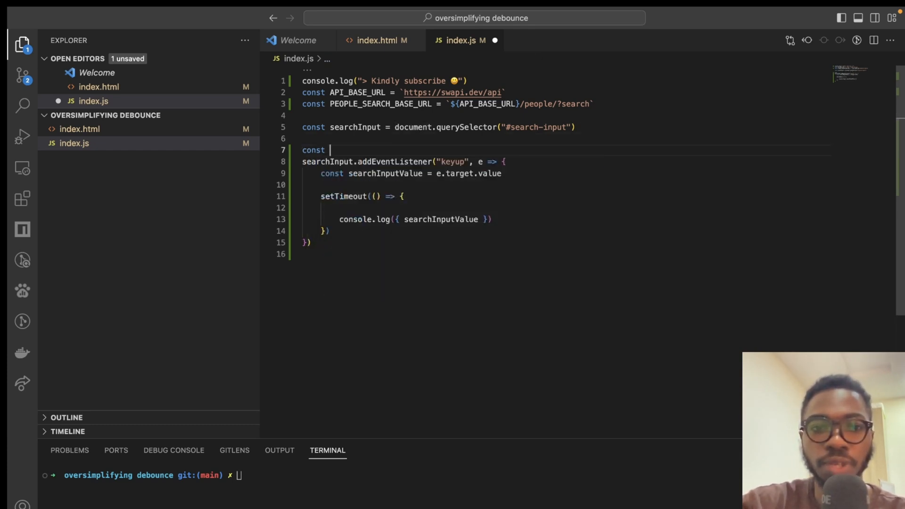
pyautogui.write('DELAY')
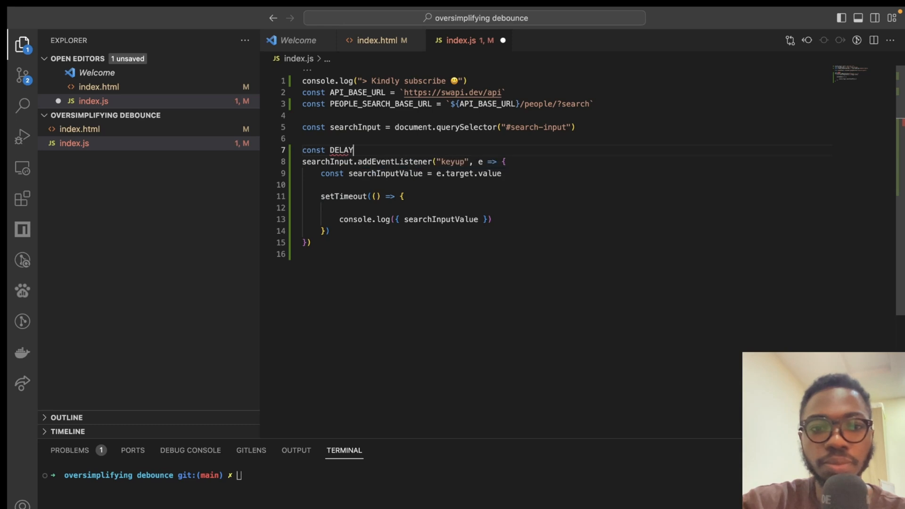
pyautogui.write('= 1_000 // ms')
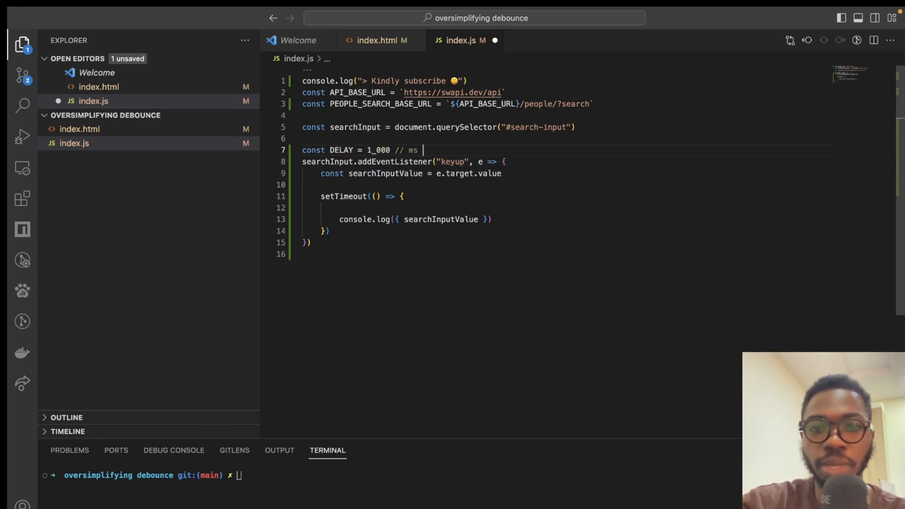
pyautogui.write('== 1')
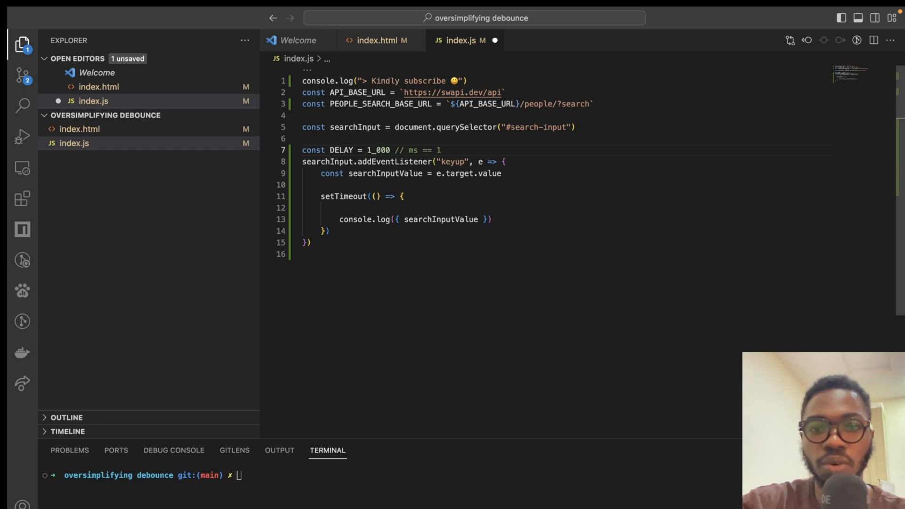
pyautogui.write('s')
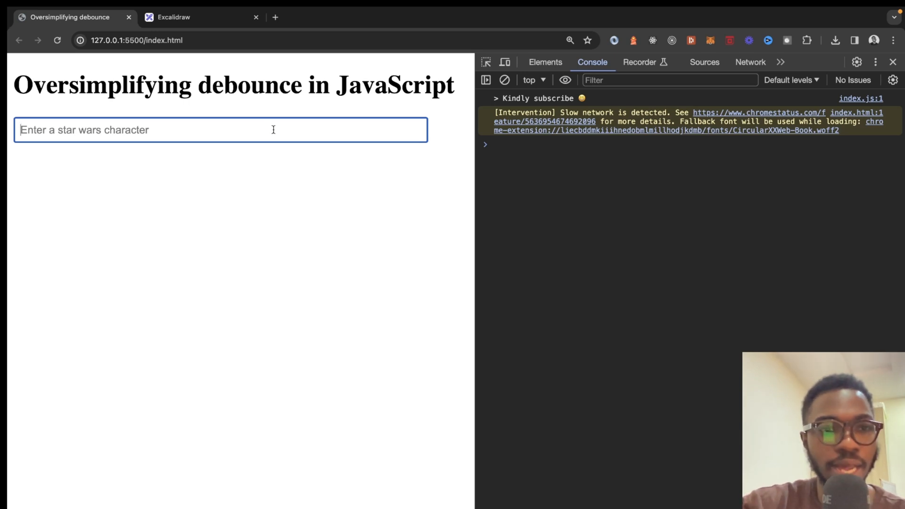
# - Type 'Luke' in the search box, watching each keyup still log, then pass DELAY to setTimeout
pyautogui.write('L')
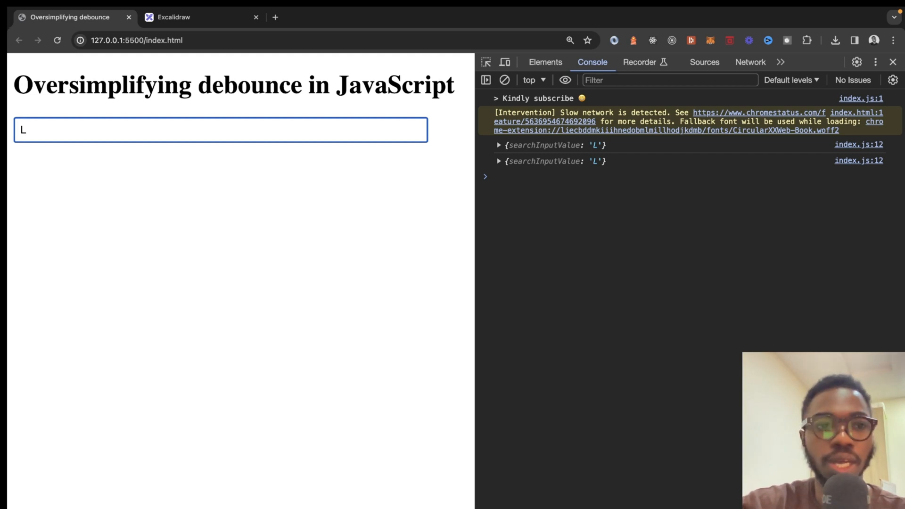
pyautogui.write('u')
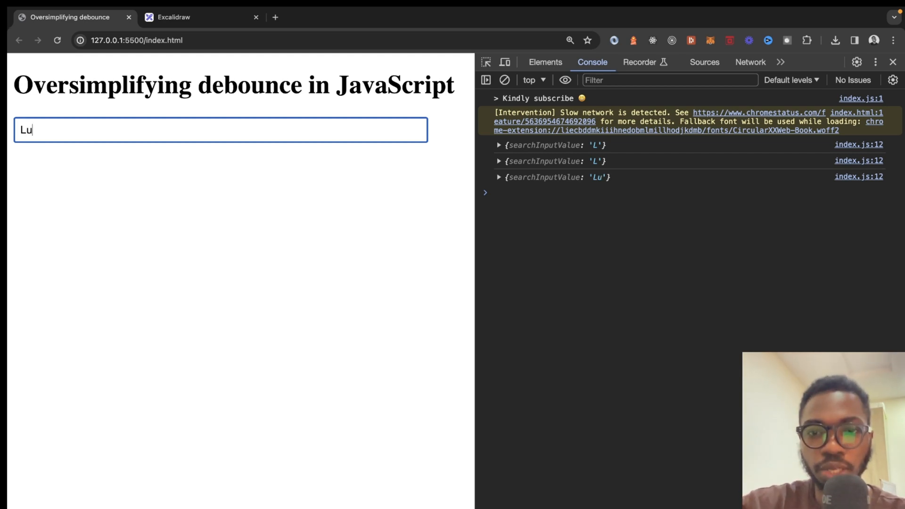
pyautogui.write('k')
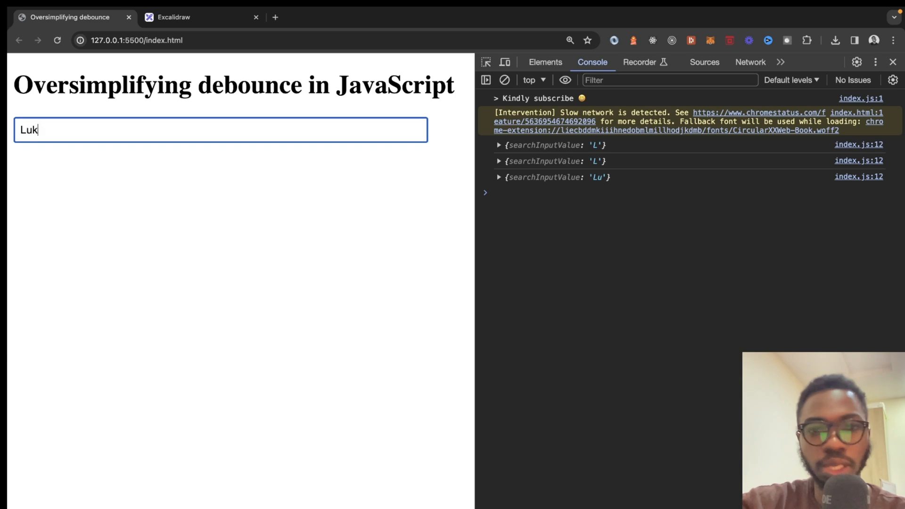
pyautogui.write('k')
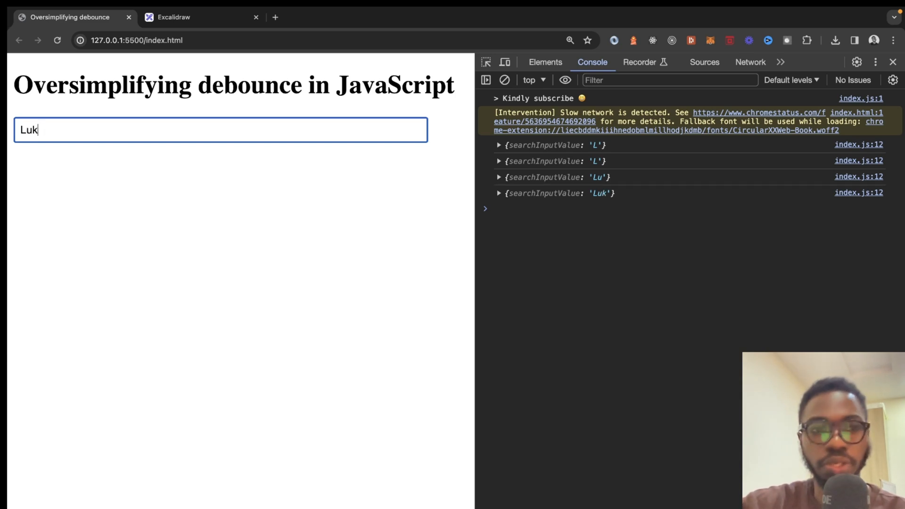
pyautogui.write('e')
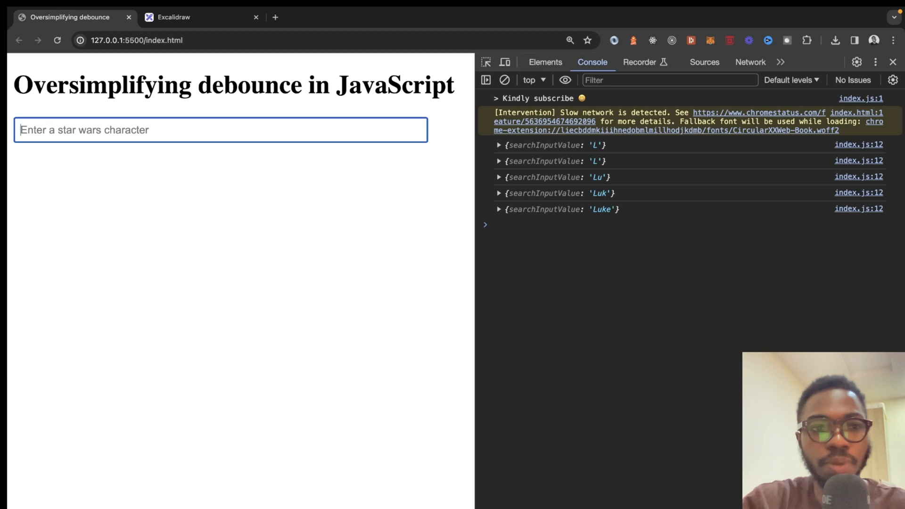
pyautogui.write('Luke')
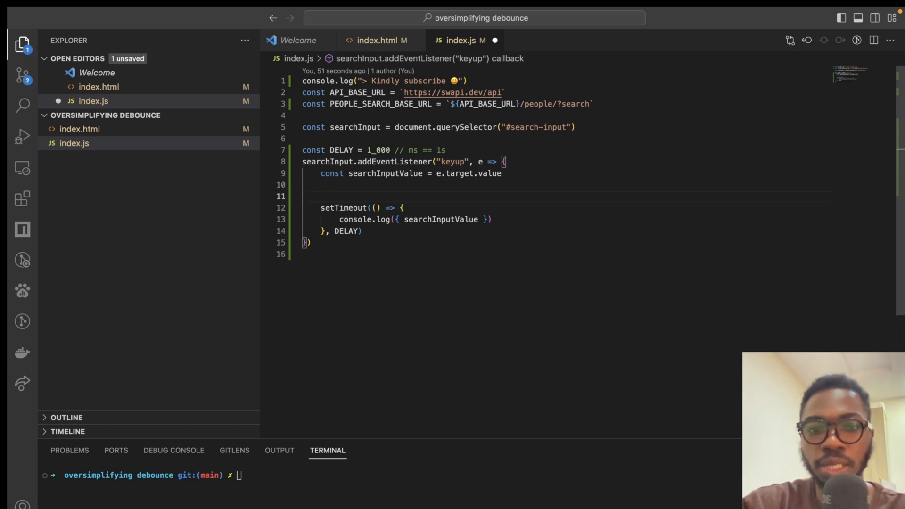
# - Call clearTimeout(searchTimeout) at the start of the keyup handler
pyautogui.write('clearTimeout')
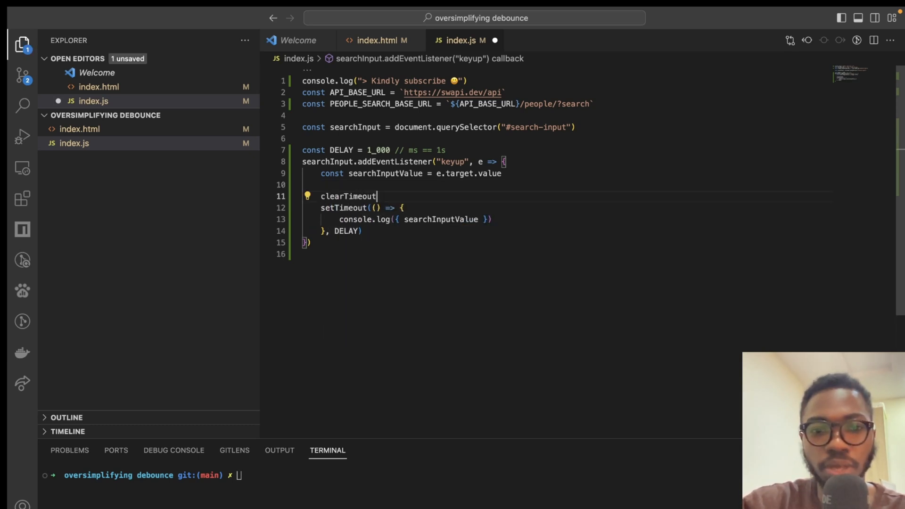
pyautogui.write('()')
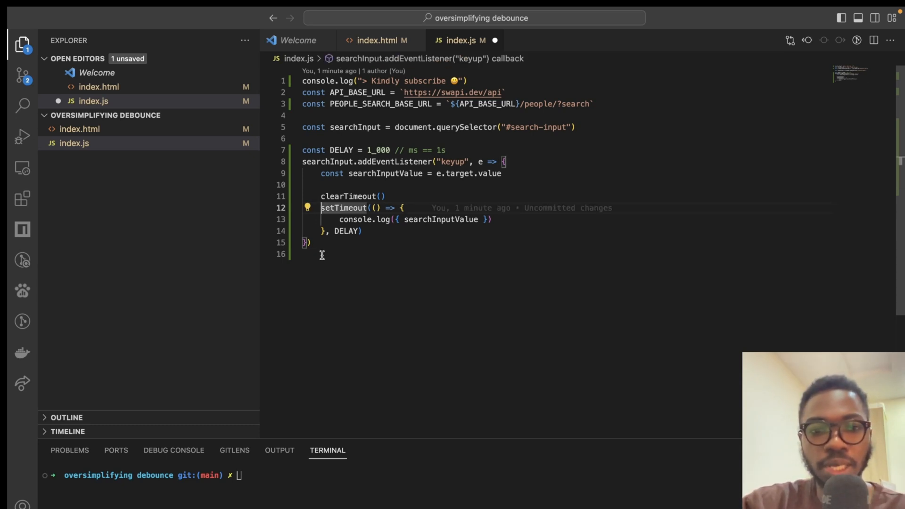
pyautogui.write('searchTimeout =')
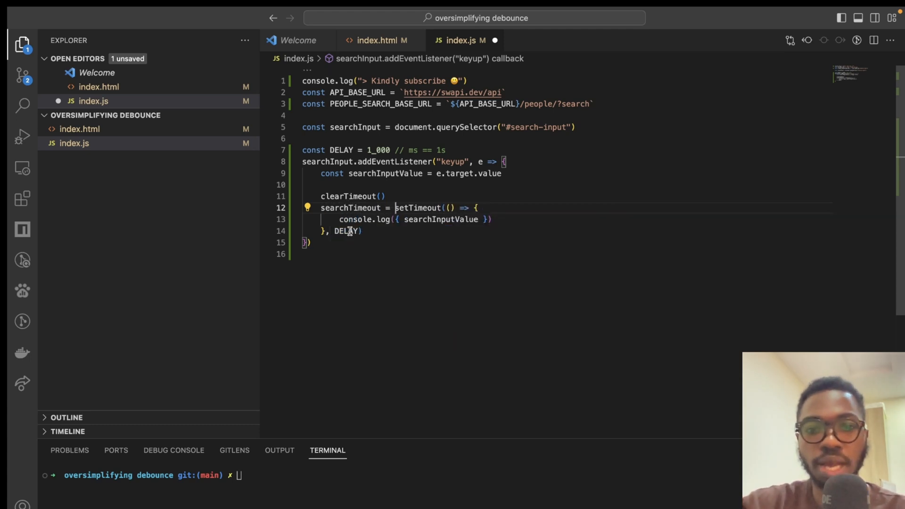
pyautogui.write('chTimeout')
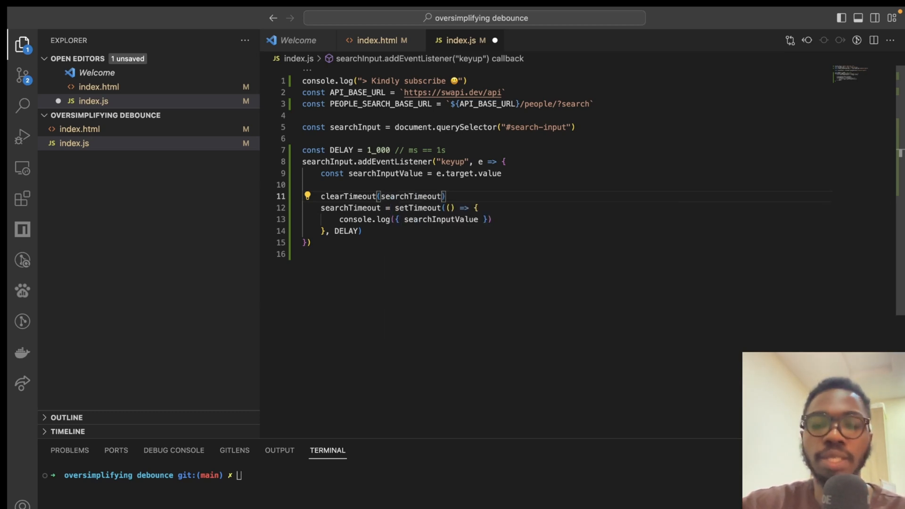
# - Assign the setTimeout call's result to searchTimeout
pyautogui.moveTo(322, 207); pyautogui.dragTo(362, 231)
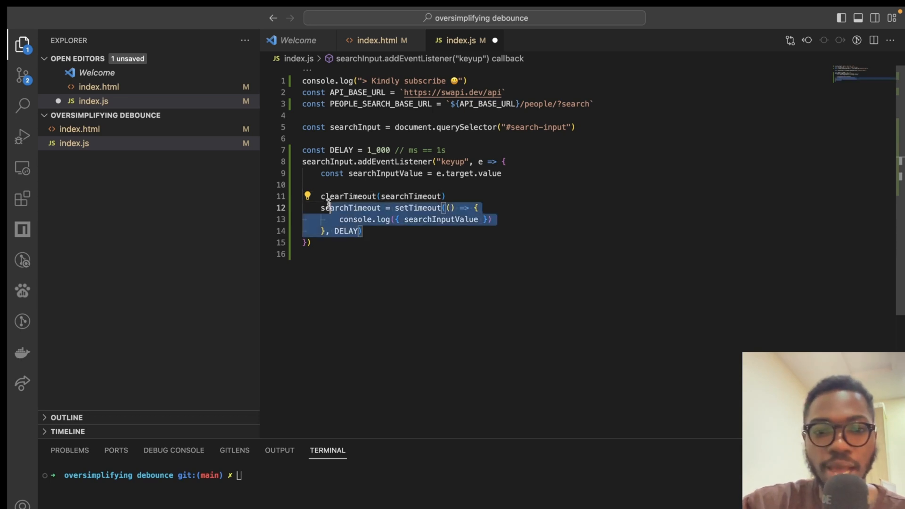
pyautogui.click(446, 150)
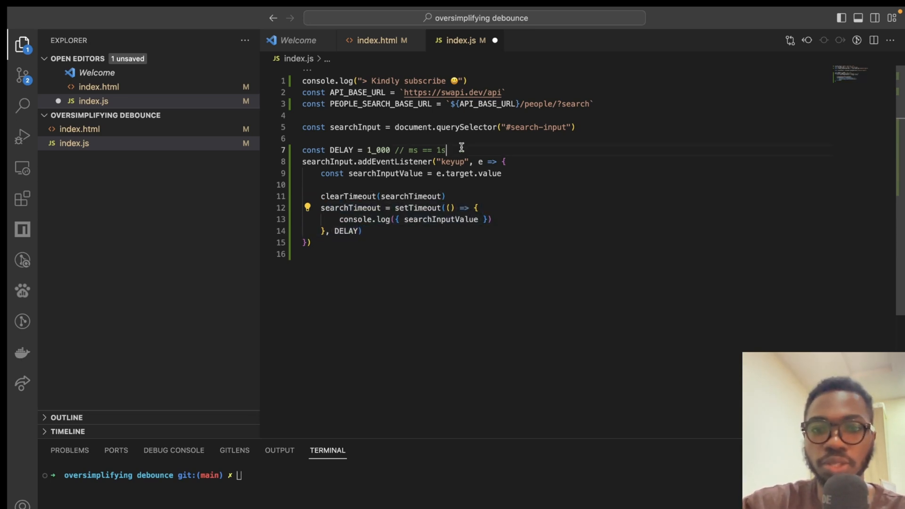
pyautogui.write('ler')
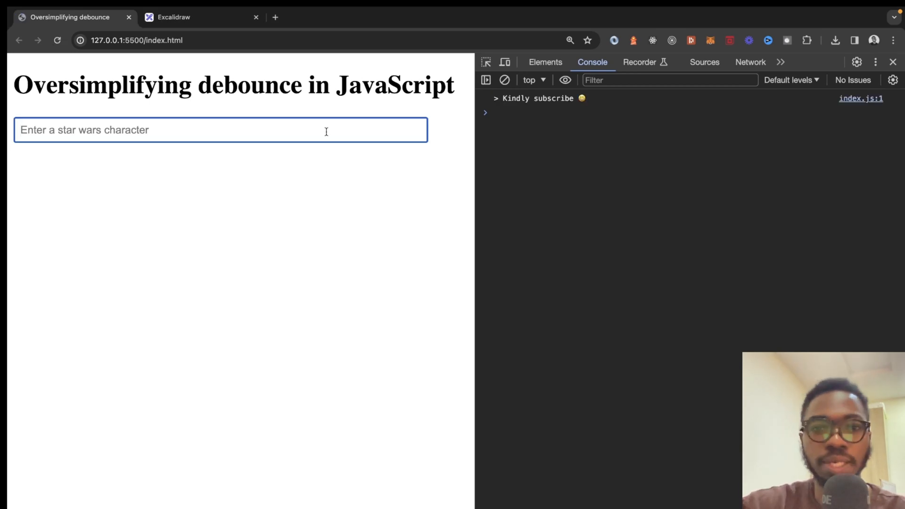
# - Type 'Luke' in the reloaded page's search box while watching the console
pyautogui.write('Lu')
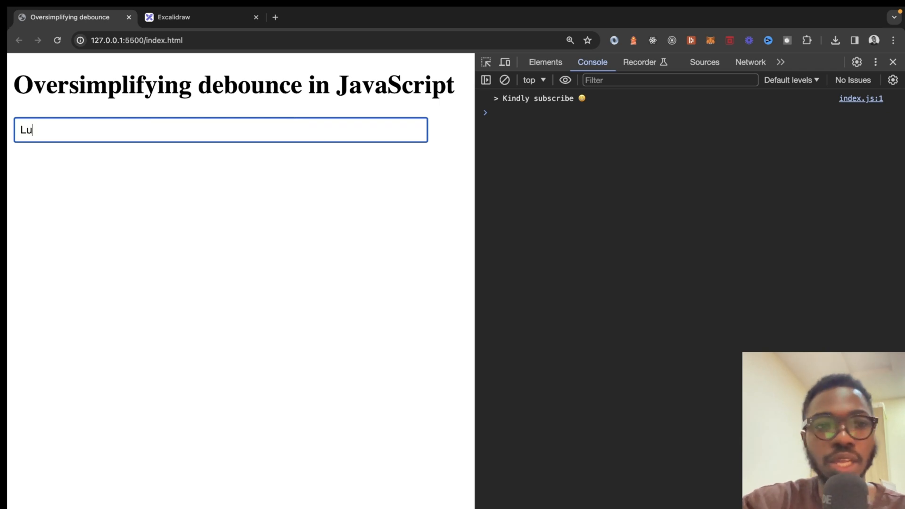
pyautogui.write('ke')
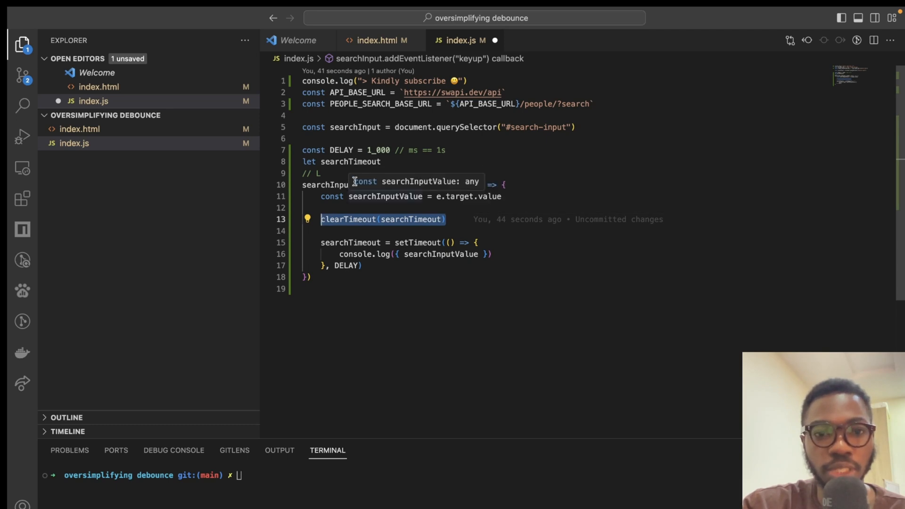
pyautogui.moveTo(513, 256)
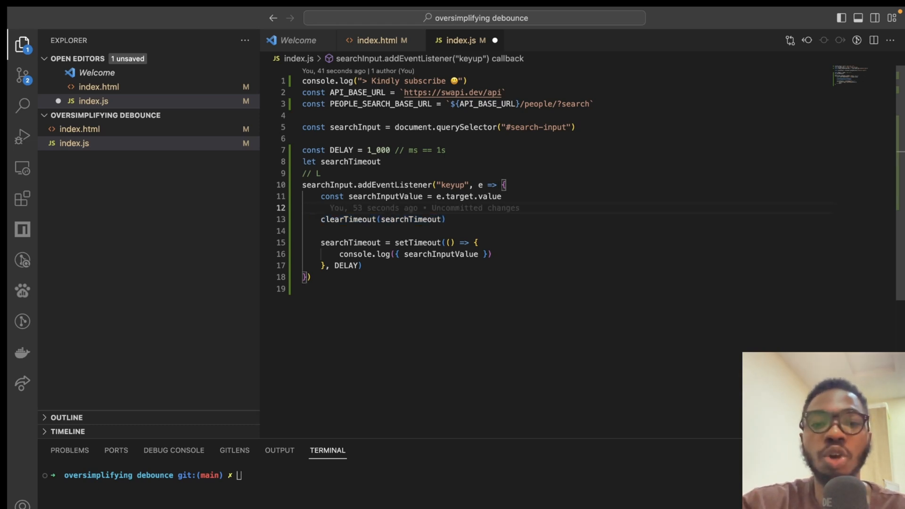
# - Start an if ( statement just above clearTimeout(searchTimeout)
pyautogui.write('if(')
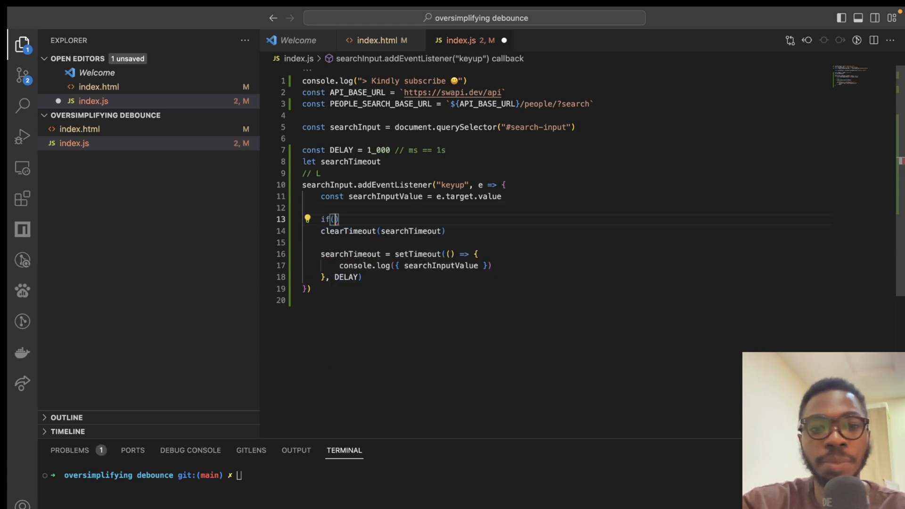
# - Make the condition if (searchTimeout) around clearTimeout and save index.js
pyautogui.write('searchTimeout')
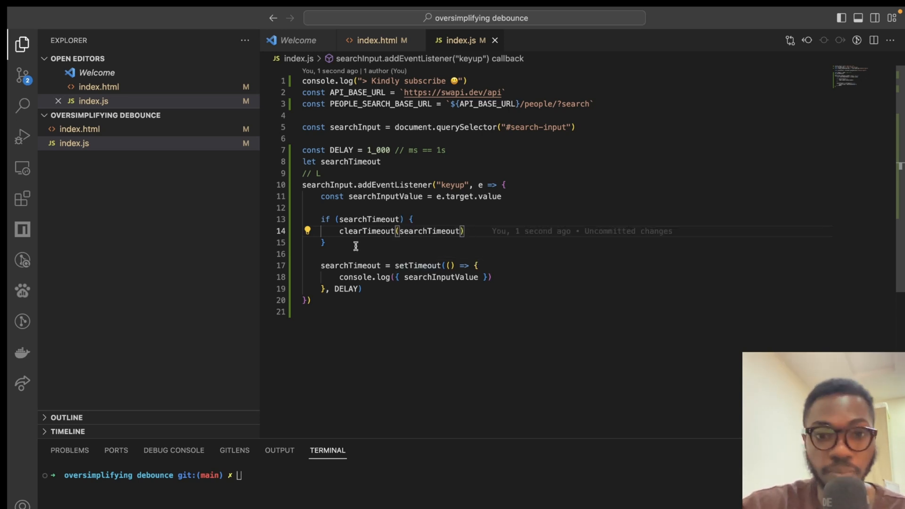
pyautogui.moveTo(405, 266)
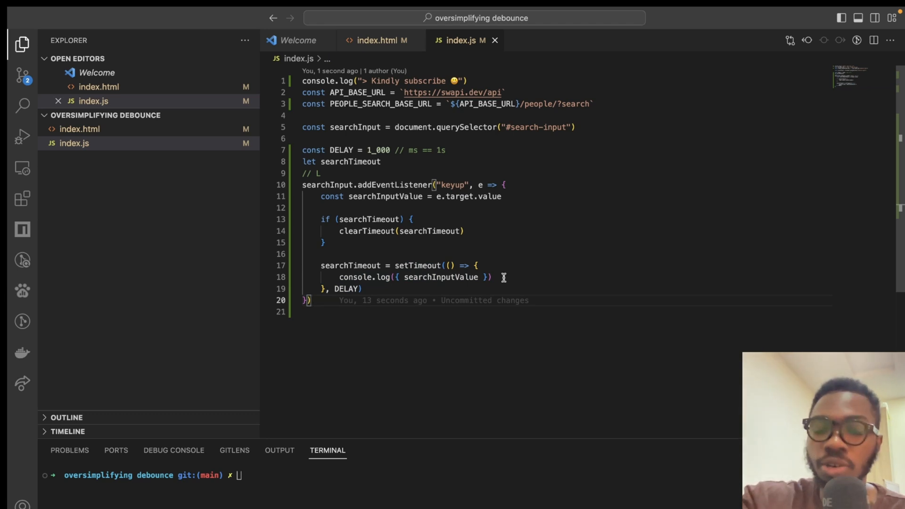
pyautogui.moveTo(394, 217)
pyautogui.write('0')
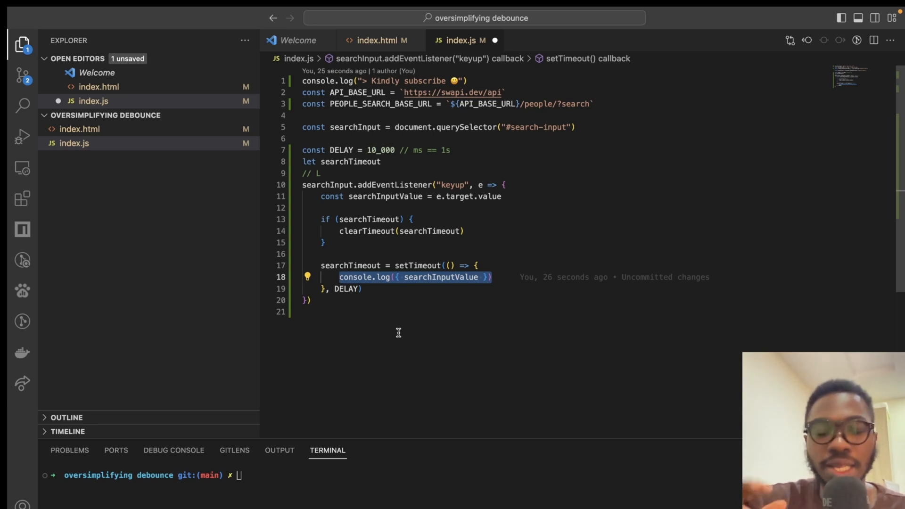
pyautogui.moveTo(460, 190)
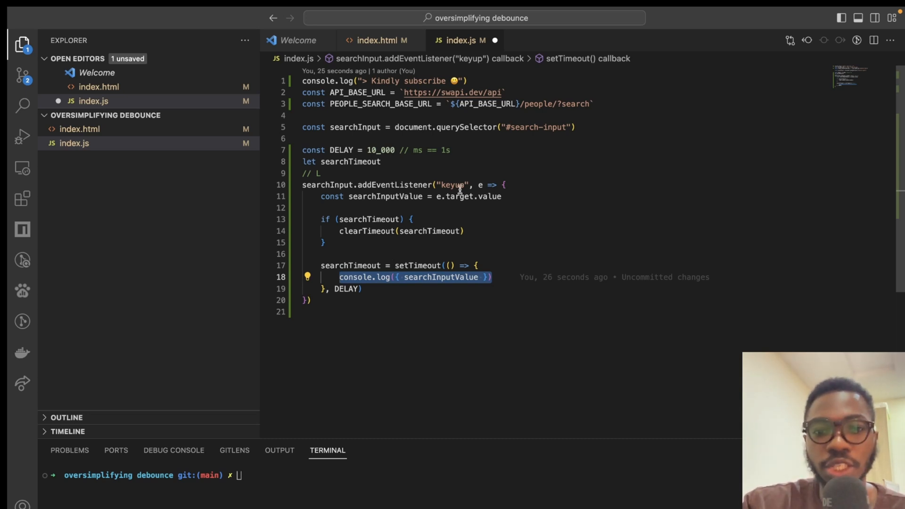
pyautogui.moveTo(349, 174)
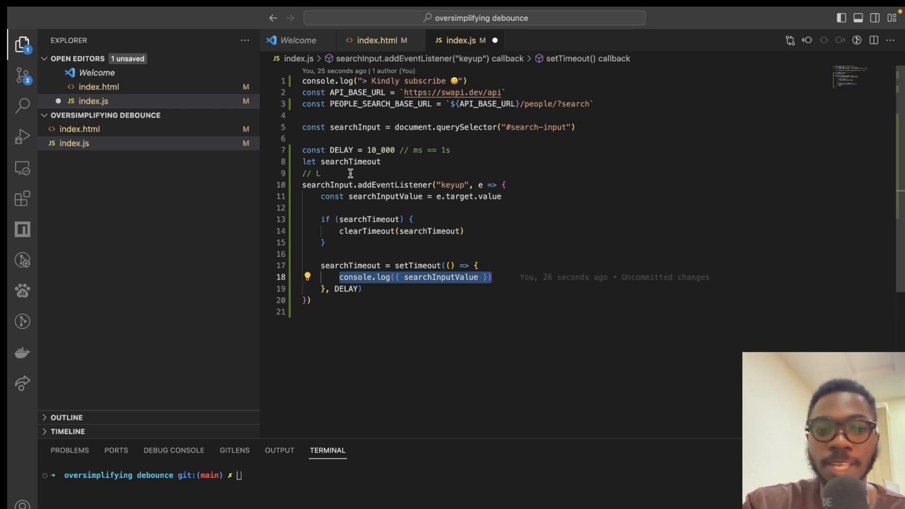
# - Edit the comment above the keyup listener to read '// Lu'
pyautogui.write('u')
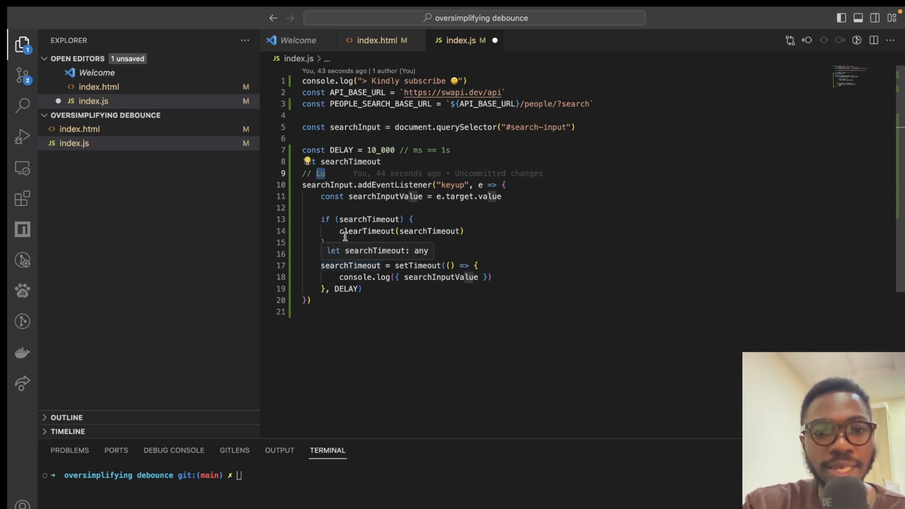
pyautogui.moveTo(406, 185)
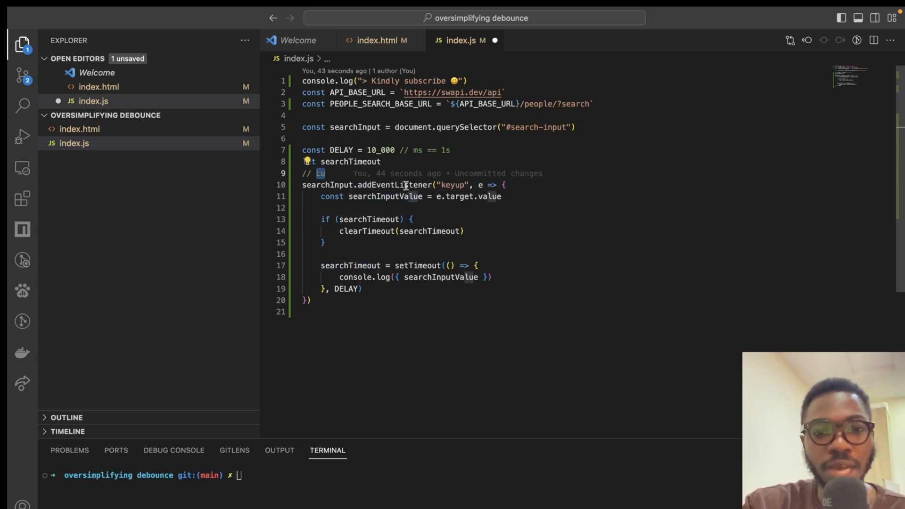
pyautogui.moveTo(402, 232)
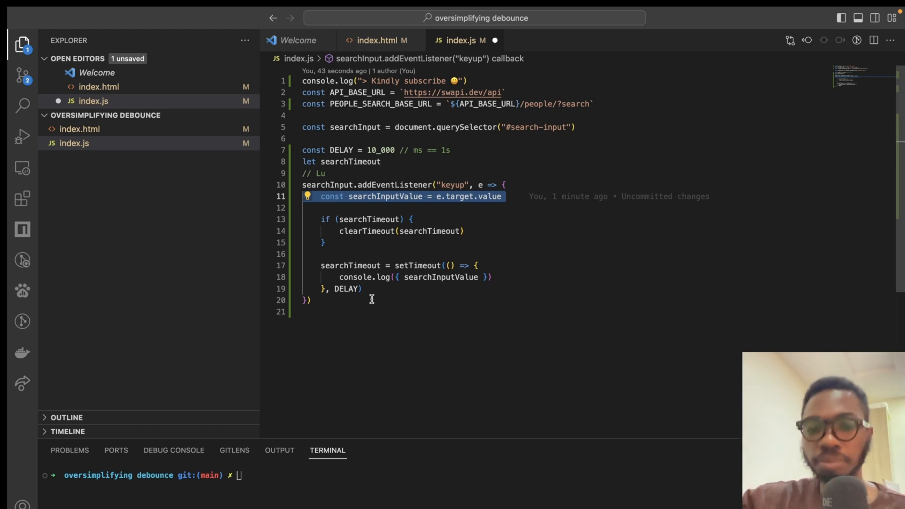
pyautogui.moveTo(344, 172)
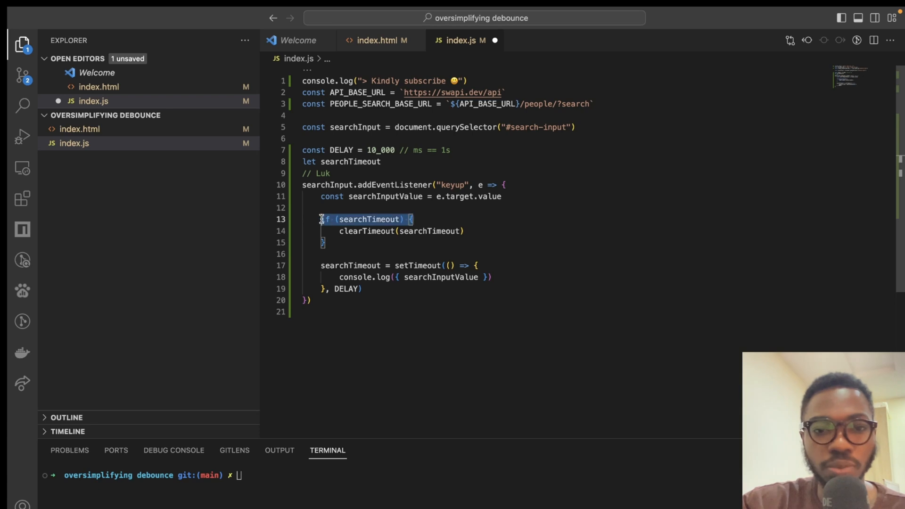
pyautogui.moveTo(380, 185)
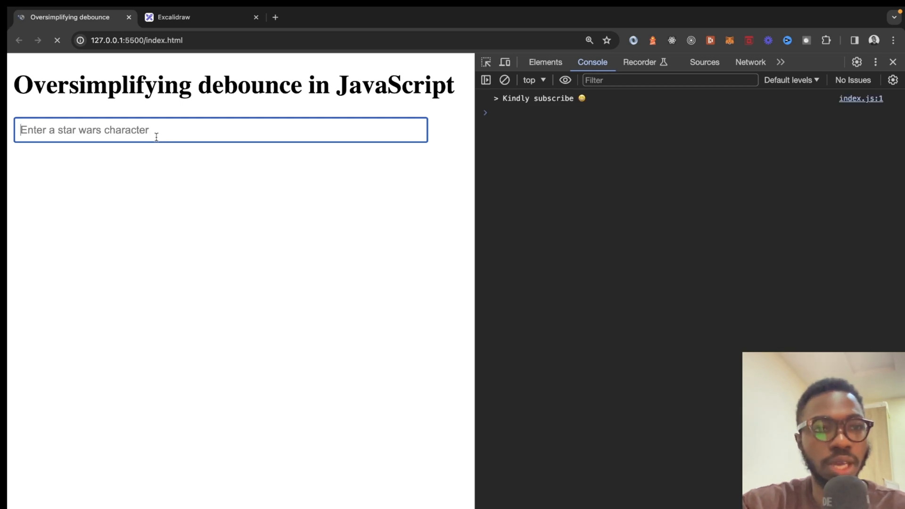
# - Type 'Luke Skyewalker was here' and see a single searchInputValue log with the full text
pyautogui.write('Luke Ske')
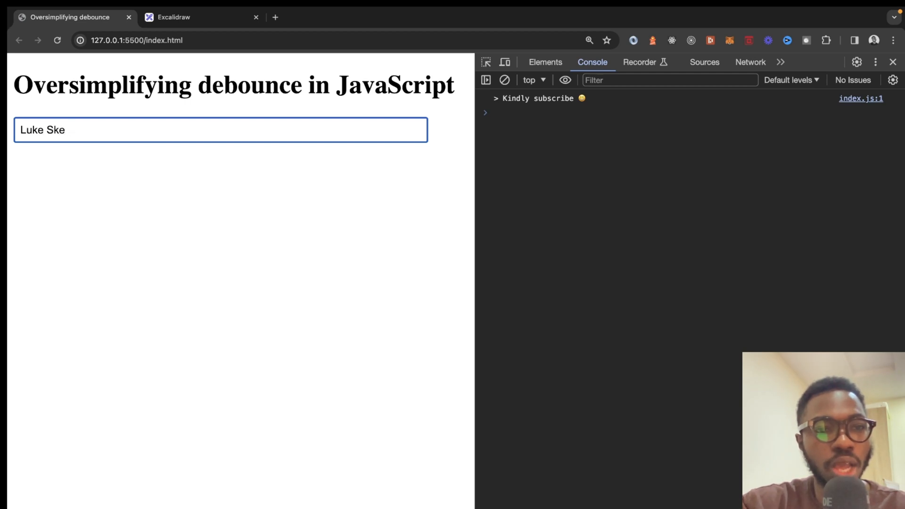
pyautogui.write('ywalker was here')
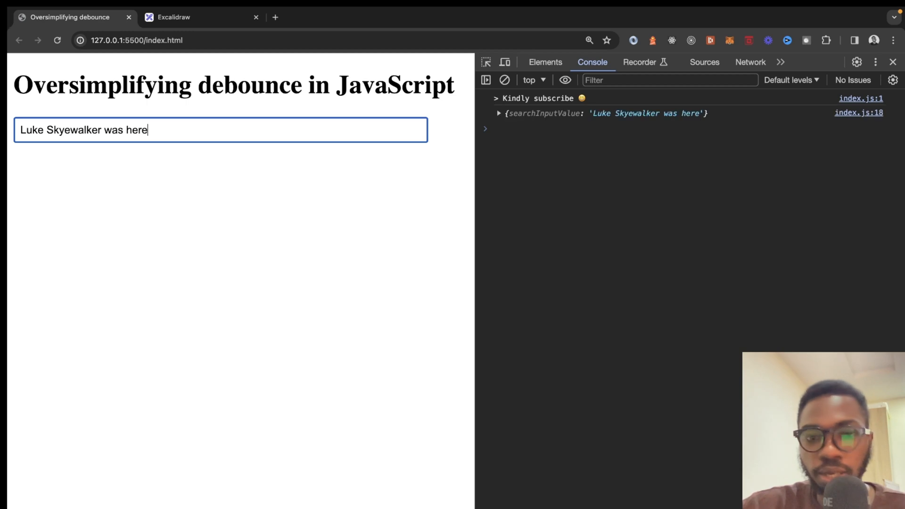
pyautogui.moveTo(447, 19)
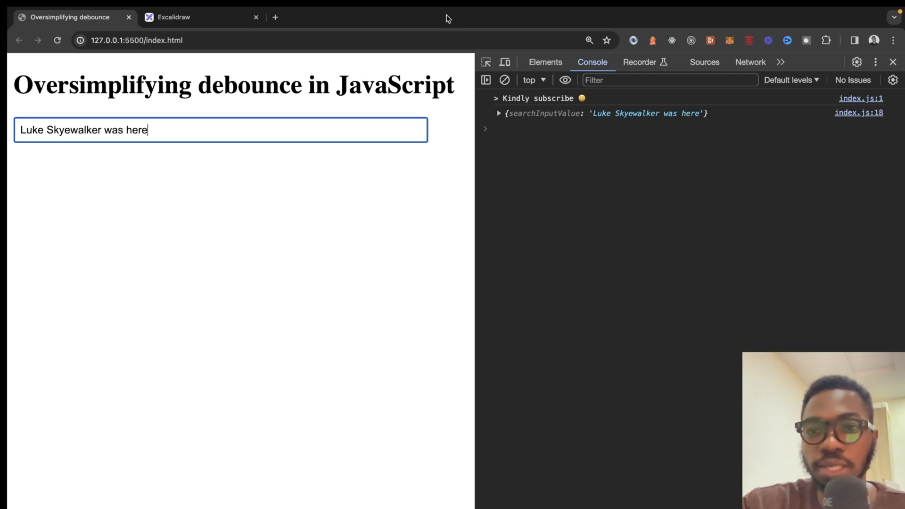
pyautogui.moveTo(618, 305)
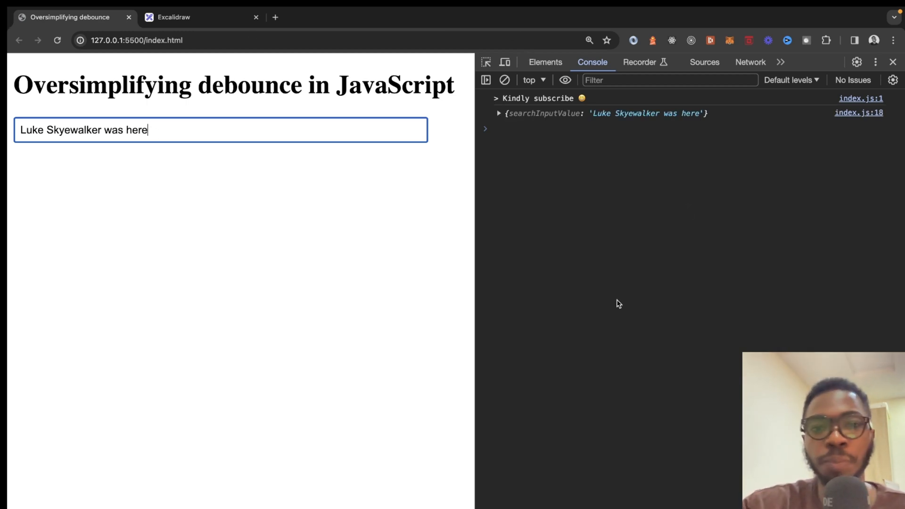